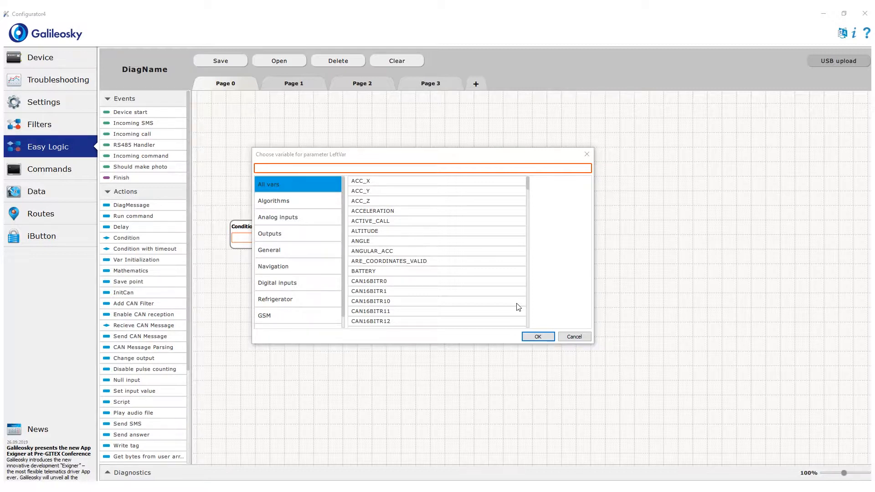
Choose ACCELERATION from the Navigation variables as the condition's compared variable, previewing ANGULAR_ACC.
{"action": "left_click", "coordinate": [273, 266]}
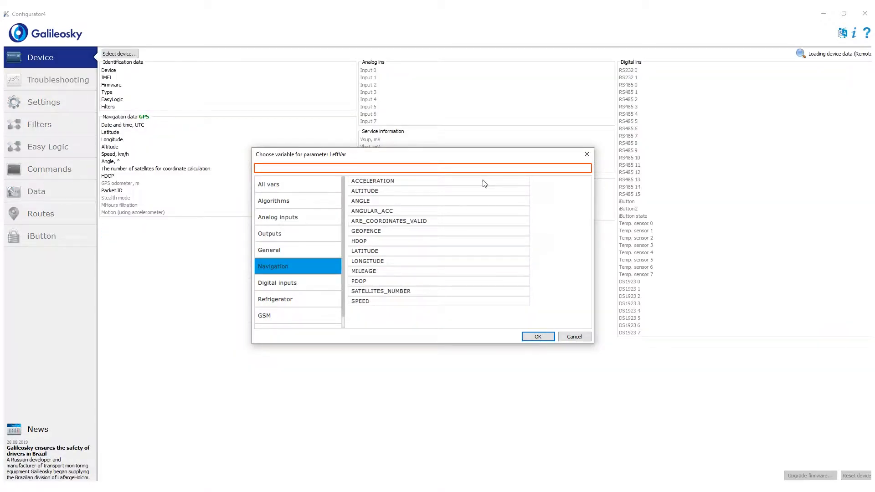
{"action": "left_click", "coordinate": [372, 180]}
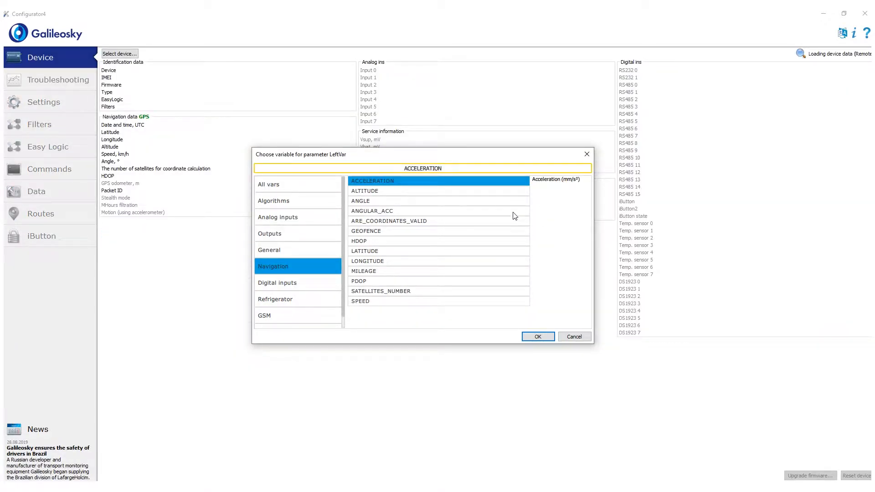
{"action": "left_click", "coordinate": [372, 211]}
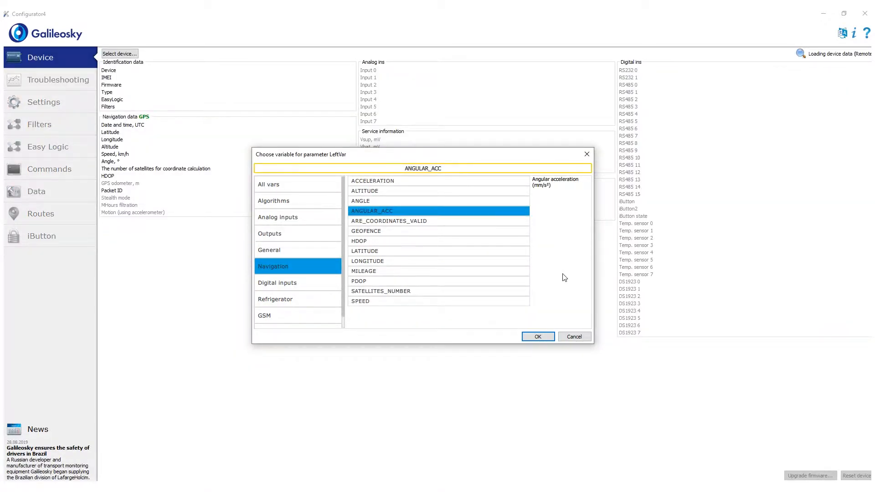
{"action": "left_click", "coordinate": [47, 146]}
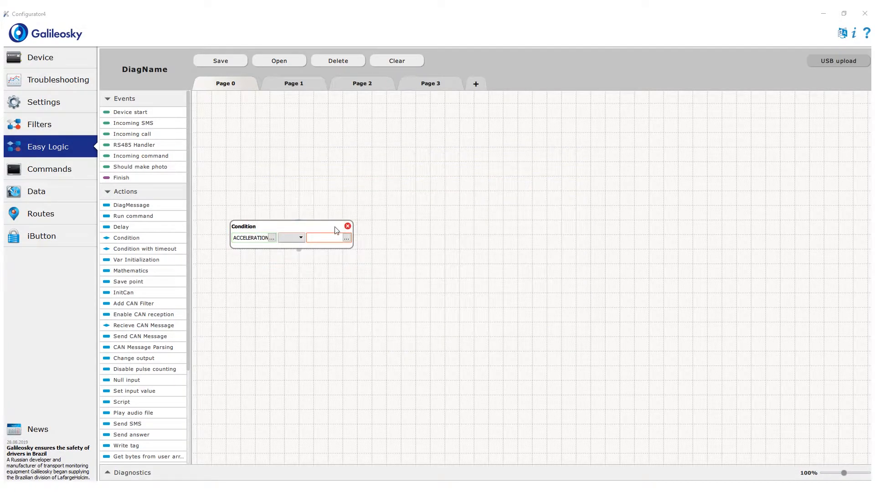
Make the first condition ACCELERATION > 2500.
{"action": "left_click", "coordinate": [290, 237]}
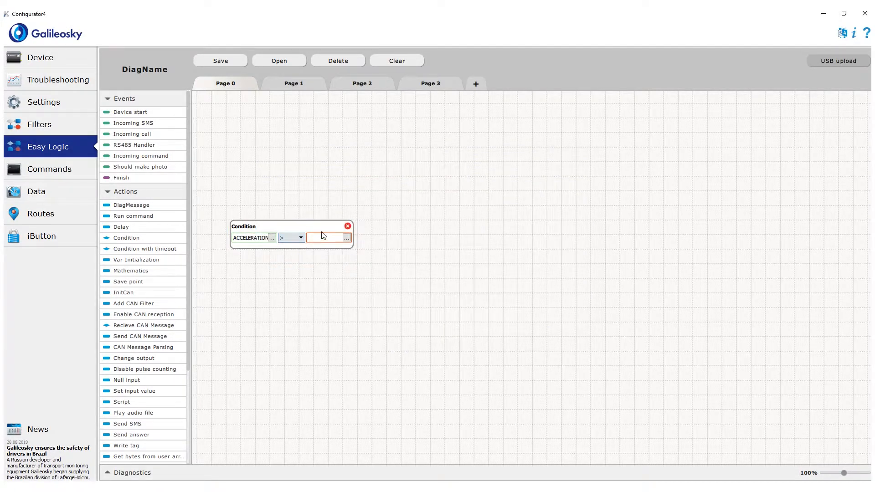
{"action": "type", "text": "2500"}
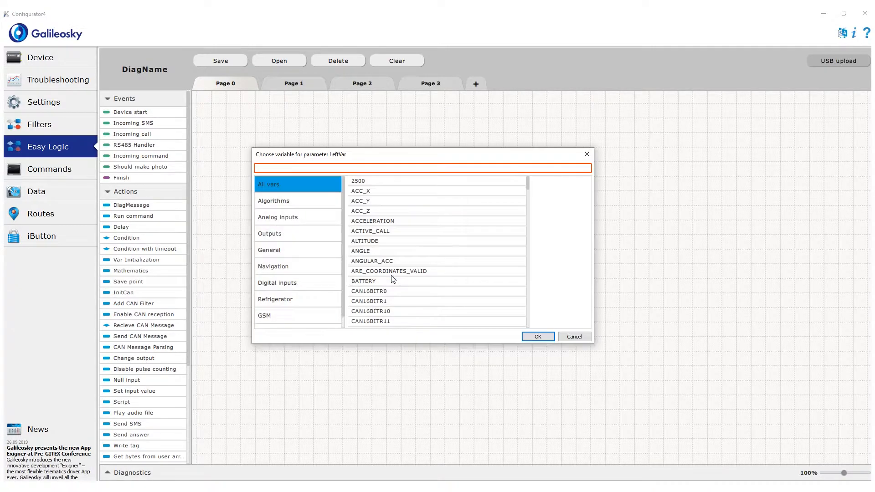
Add a second condition on the False branch: ACCELERATION < -2500.
{"action": "left_click", "coordinate": [273, 266]}
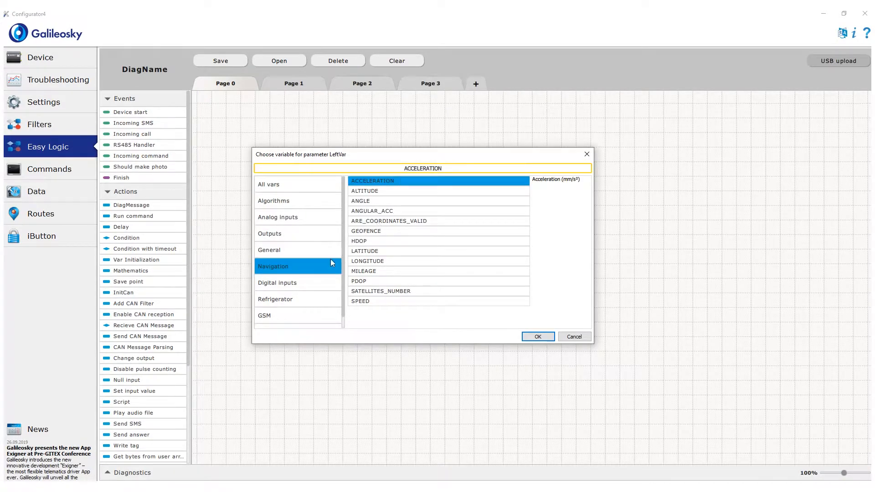
{"action": "left_click", "coordinate": [537, 336]}
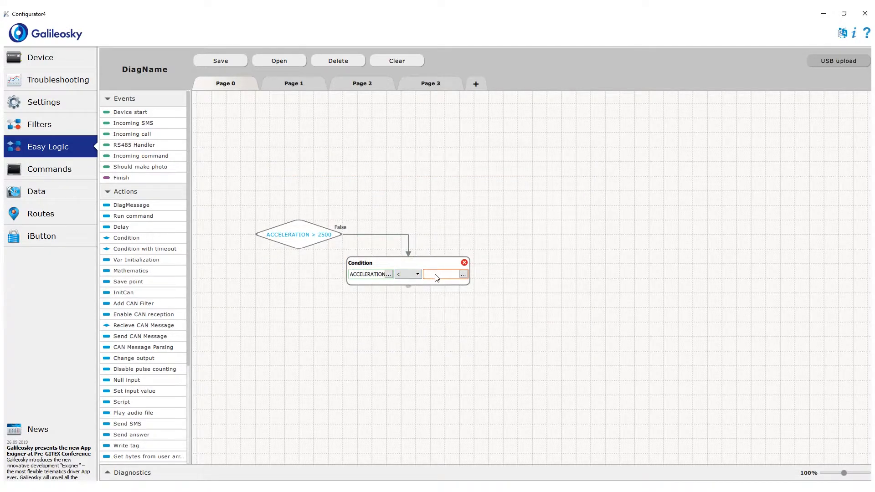
{"action": "type", "text": "-2500"}
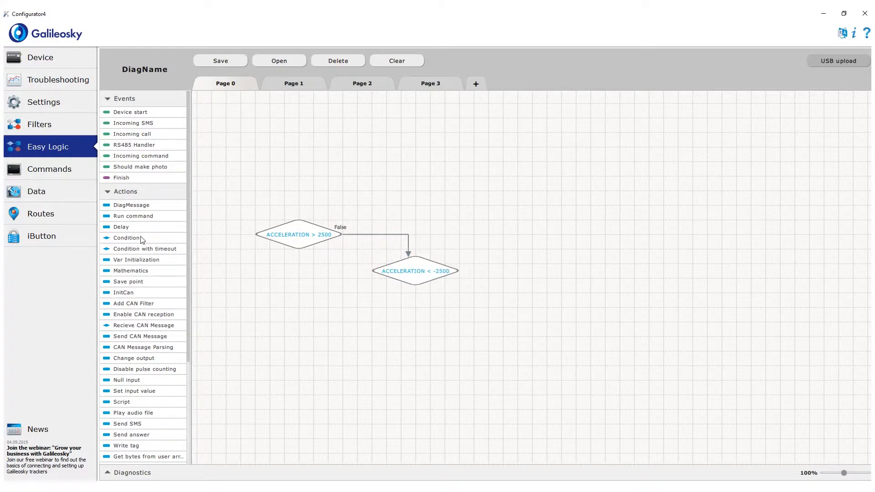
Add a condition checking ANGULAR_ACC > 1500.
{"action": "left_click", "coordinate": [126, 238]}
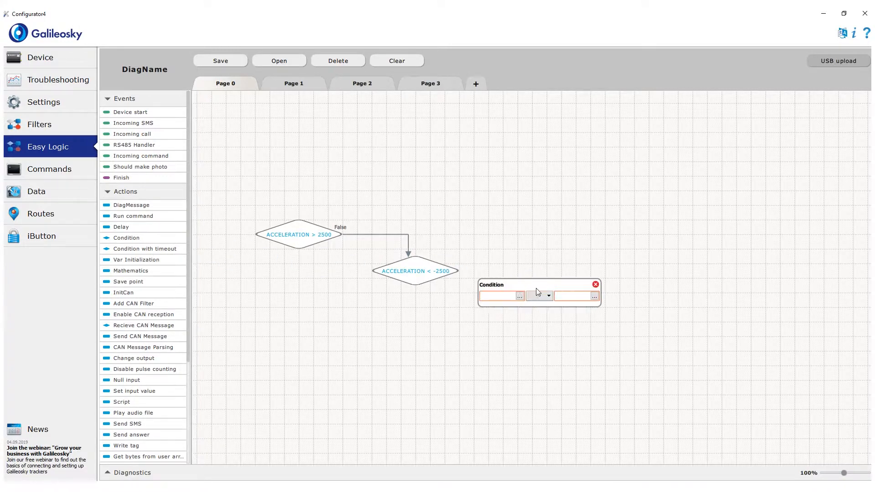
{"action": "left_click", "coordinate": [519, 297]}
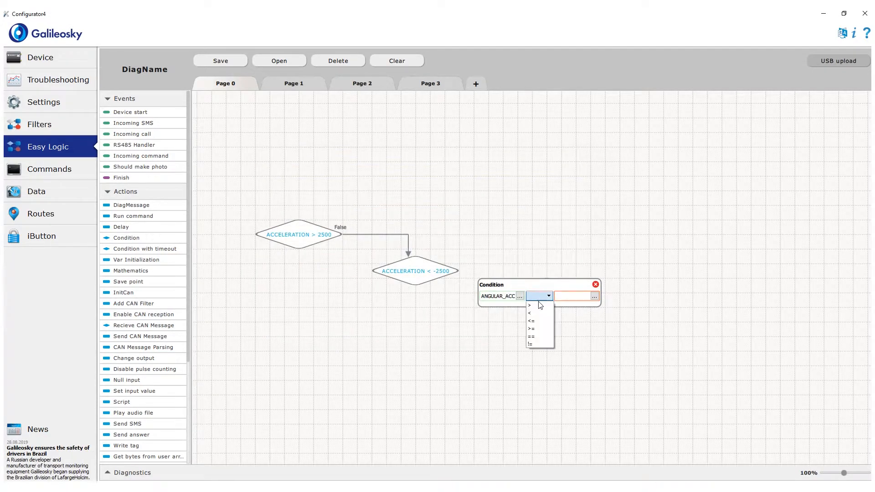
{"action": "left_click", "coordinate": [529, 306]}
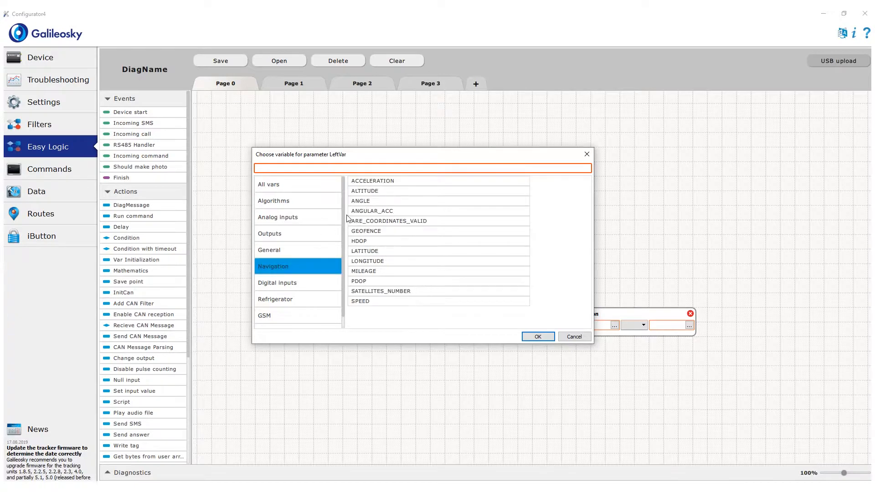
Start another condition with ANGULAR_ACC and a less-than comparison.
{"action": "left_click", "coordinate": [643, 325]}
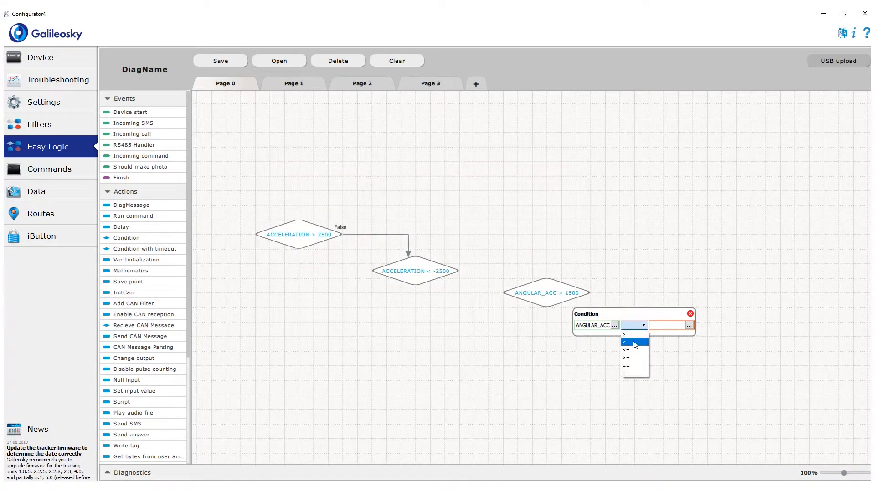
{"action": "left_click", "coordinate": [624, 342]}
{"action": "type", "text": "-1500"}
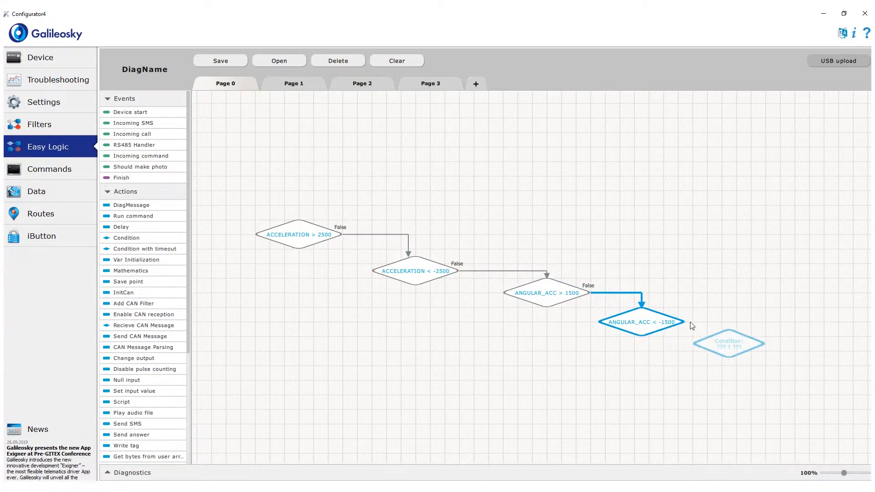
Add a fifth condition after ANGULAR_ACC < -1500 and bring up its variable choices.
{"action": "left_click", "coordinate": [731, 348]}
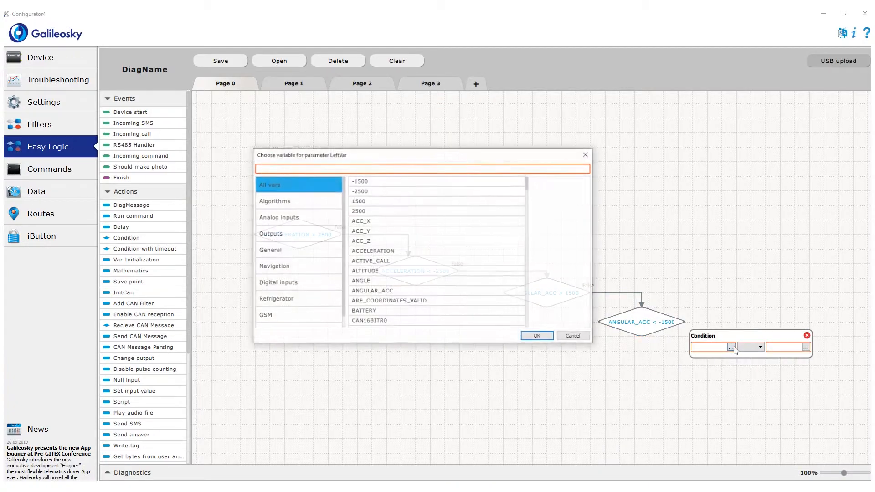